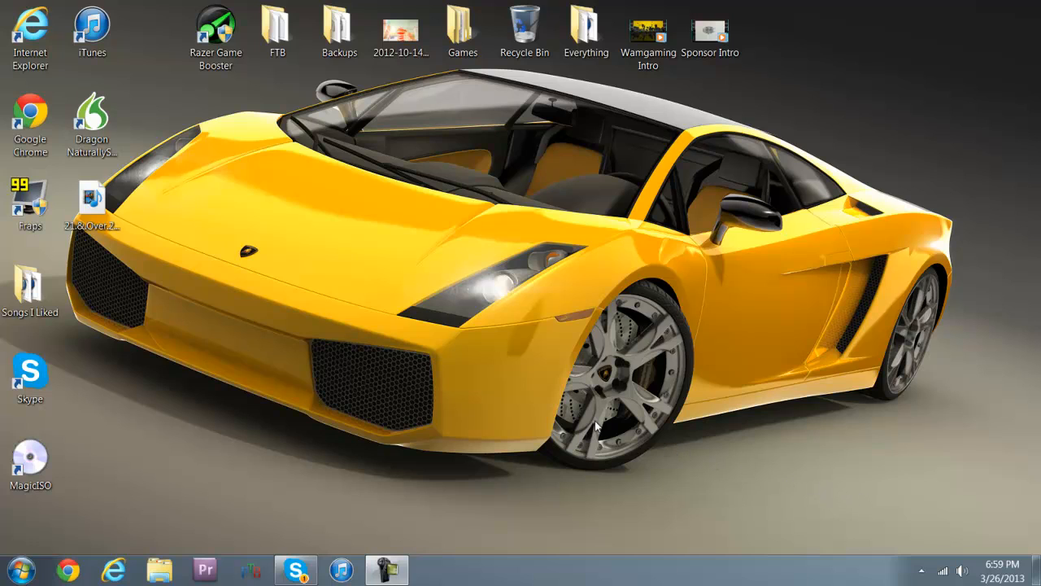
mouse_move(57, 335)
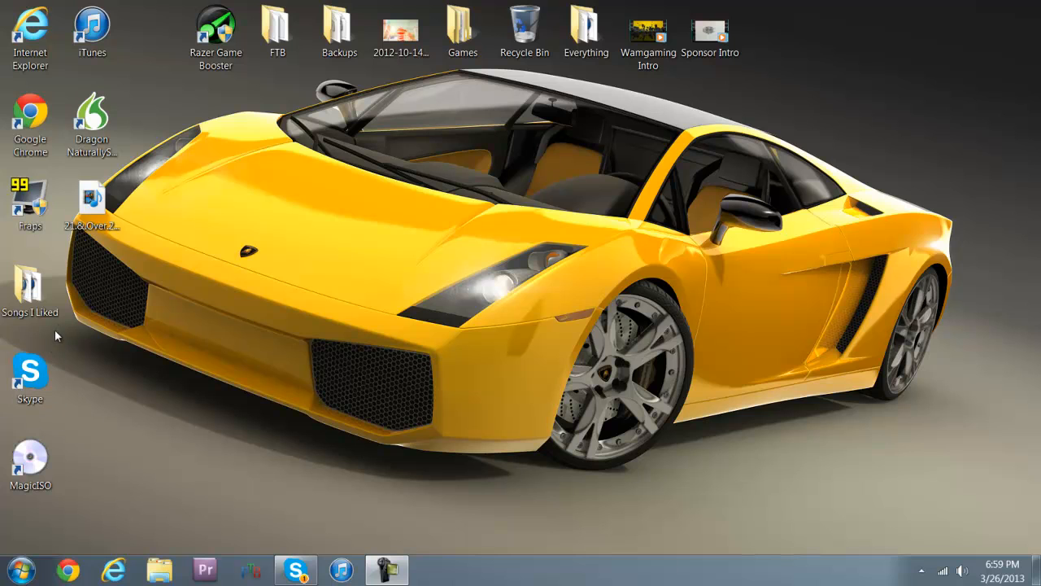
- Launch MagicISO from its desktop shortcut with a new image file and reposition its window
click(92, 199)
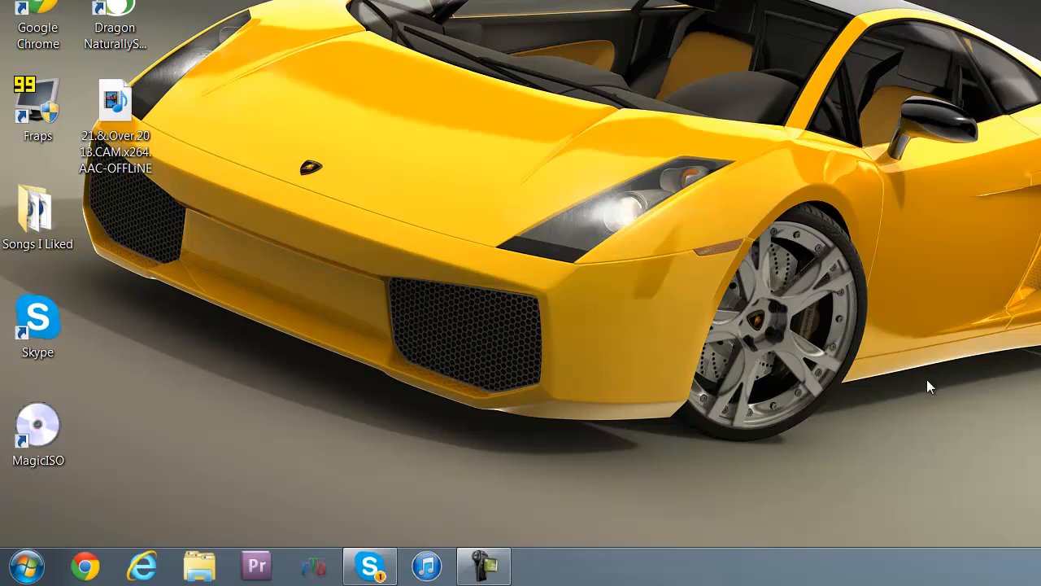
mouse_move(925, 353)
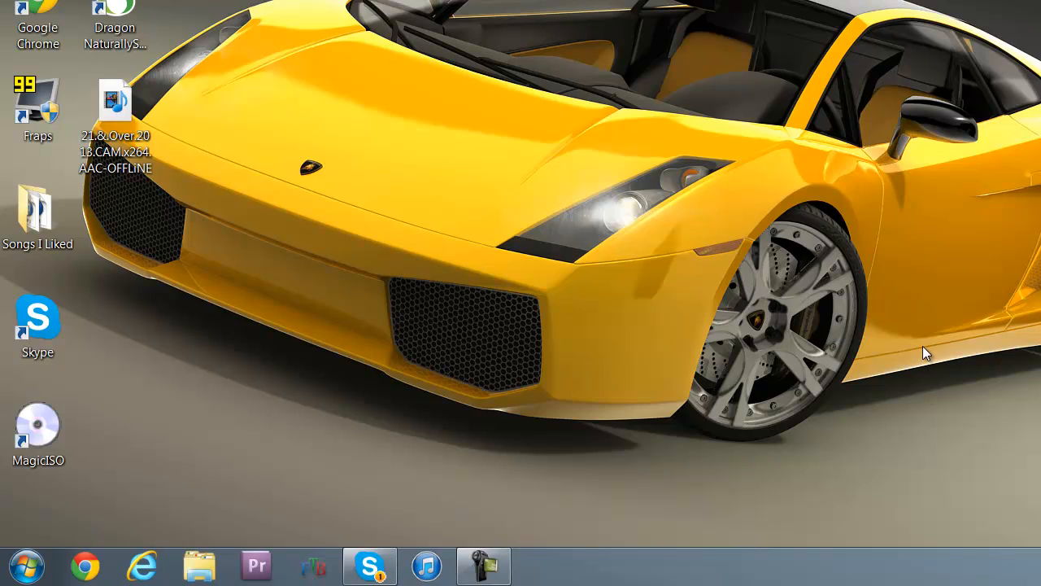
mouse_move(885, 340)
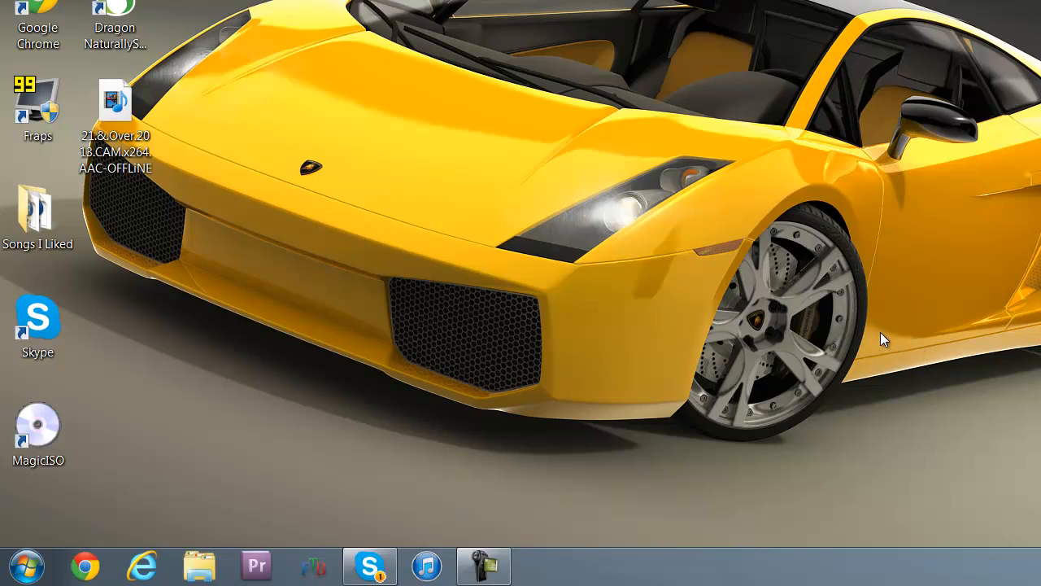
click(115, 122)
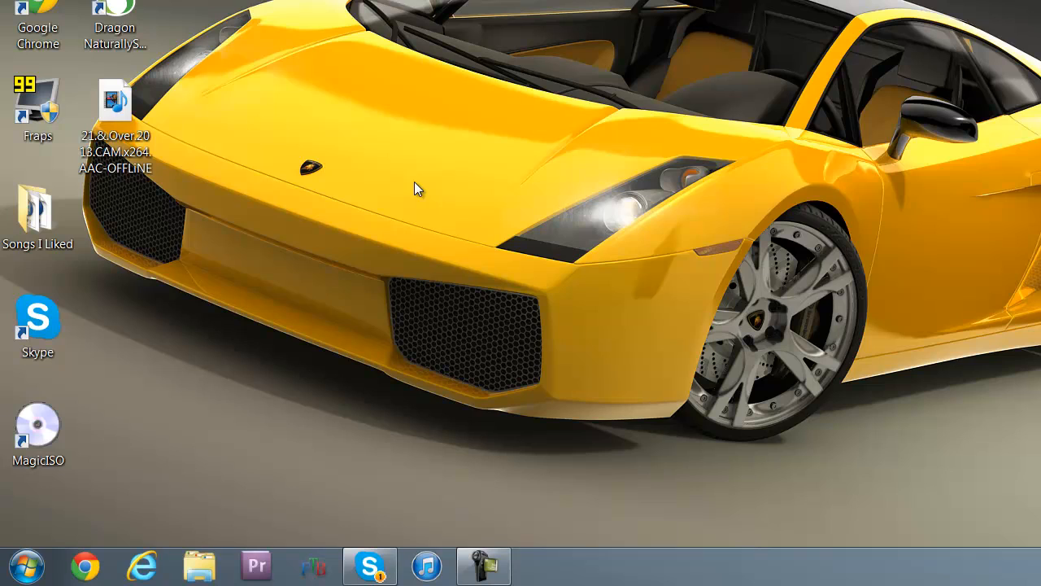
mouse_move(162, 189)
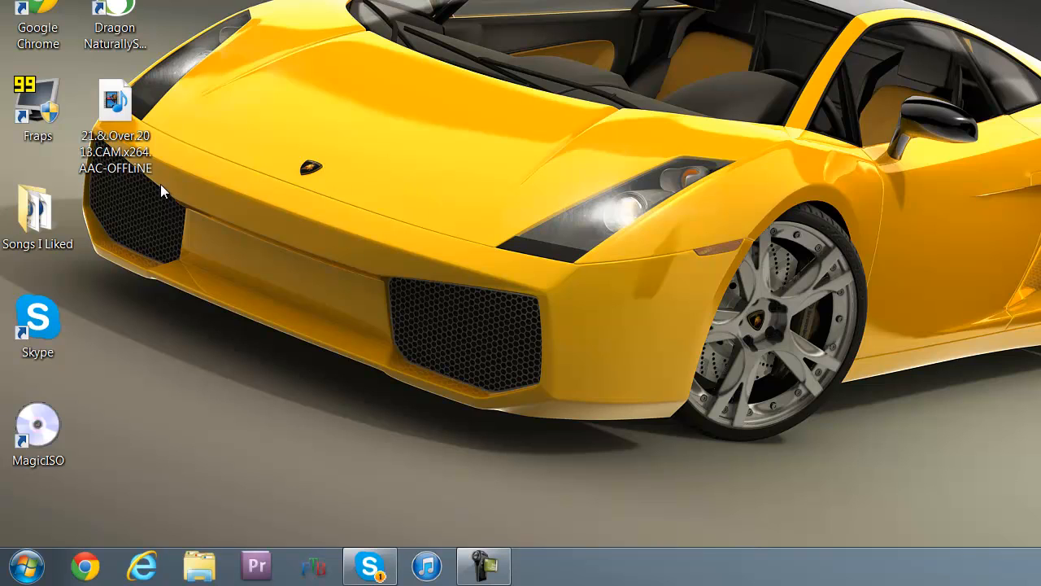
mouse_move(173, 184)
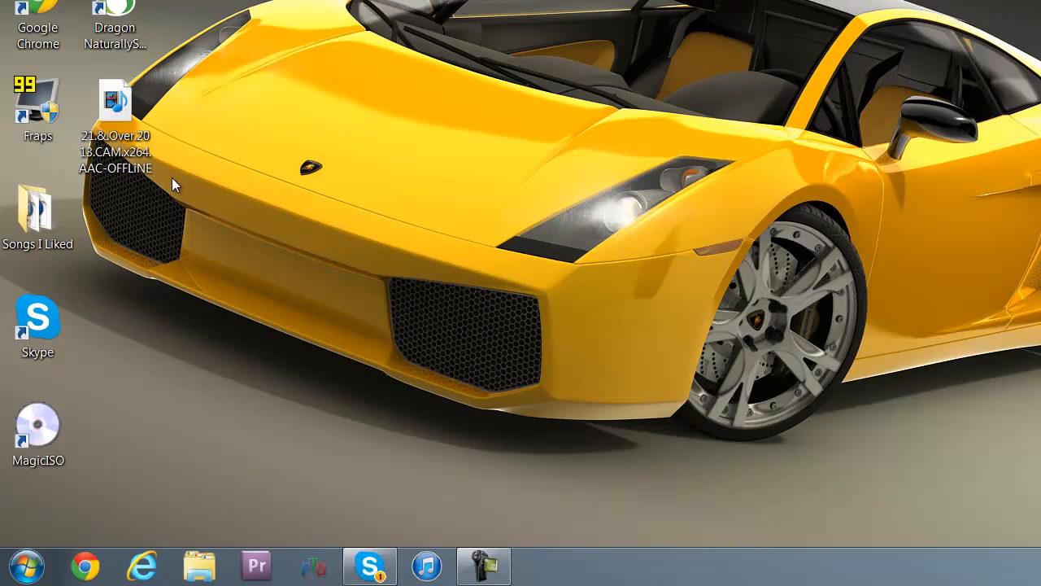
mouse_move(120, 450)
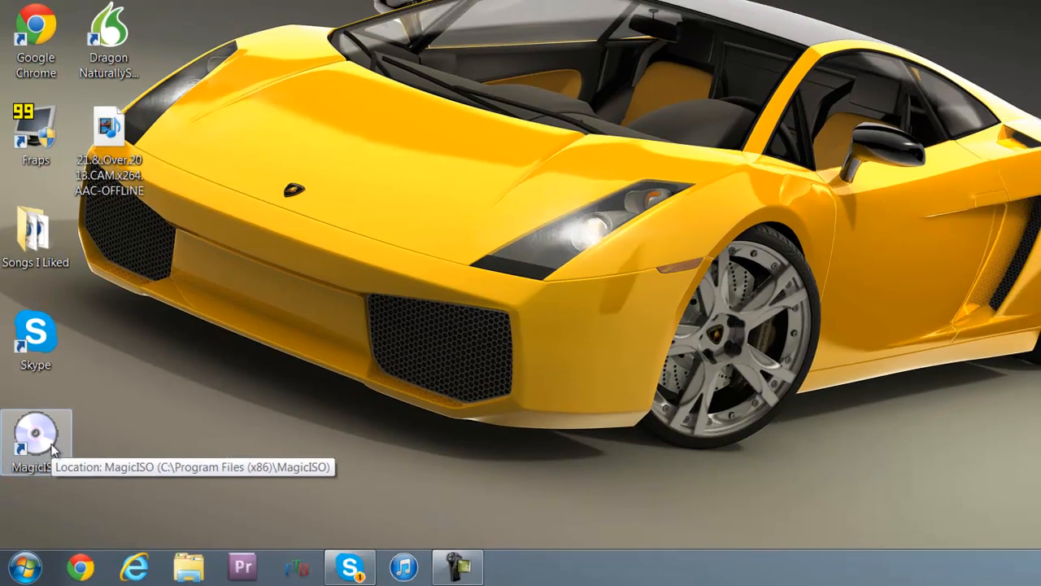
double_click(35, 439)
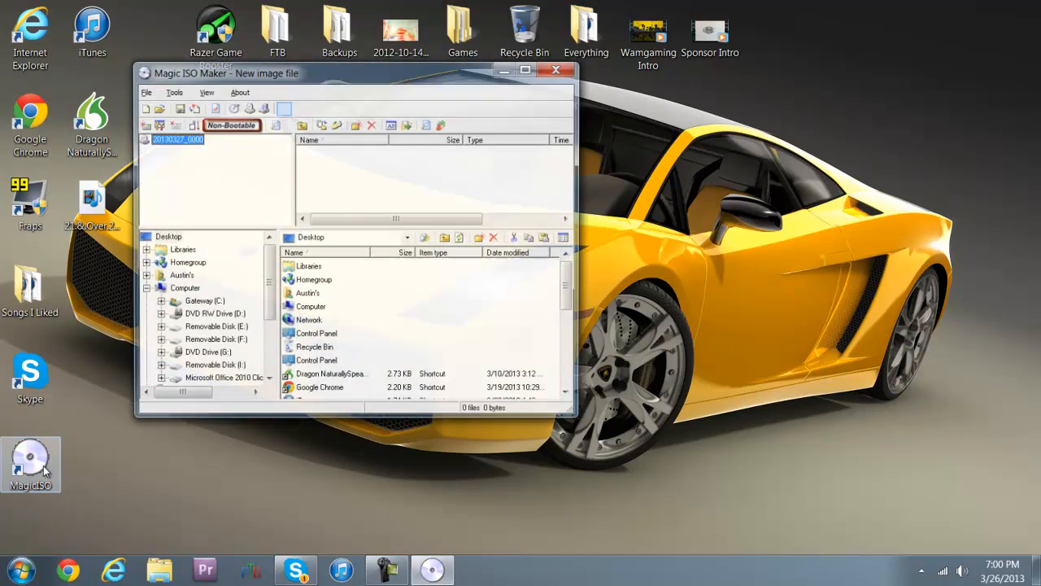
drag(226, 73, 567, 106)
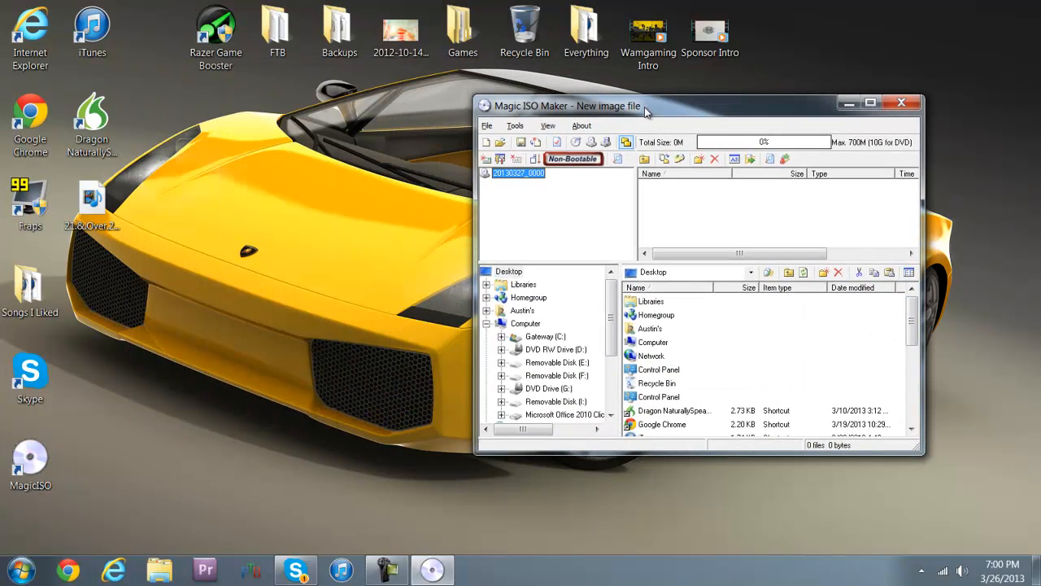
drag(643, 106, 542, 105)
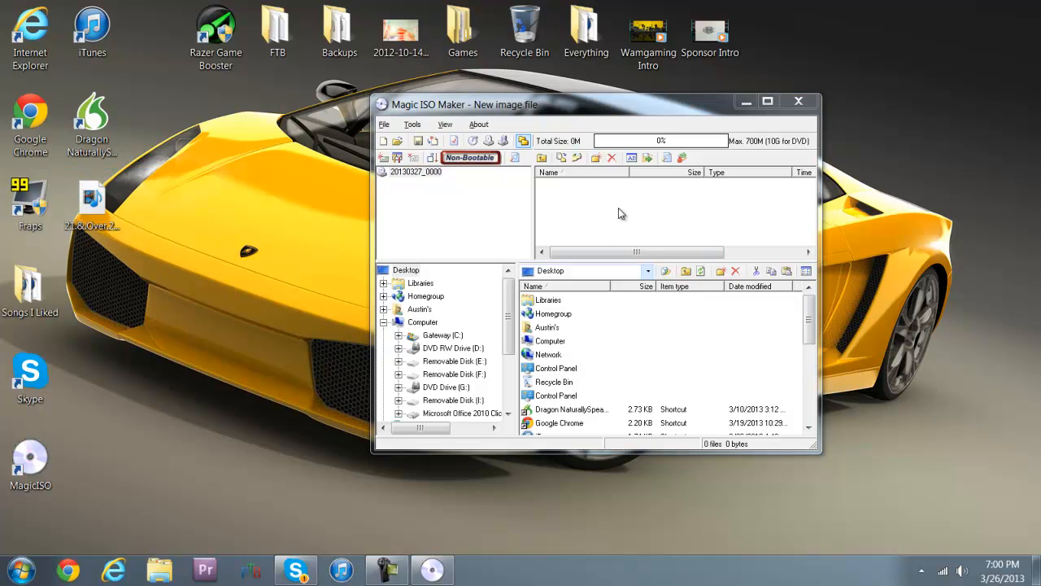
mouse_move(611, 209)
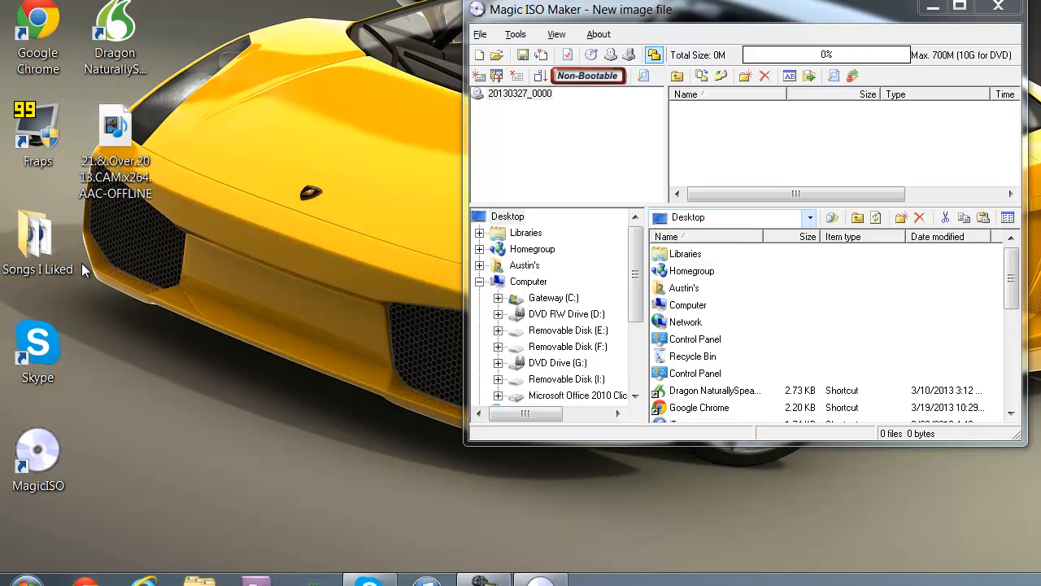
mouse_move(114, 126)
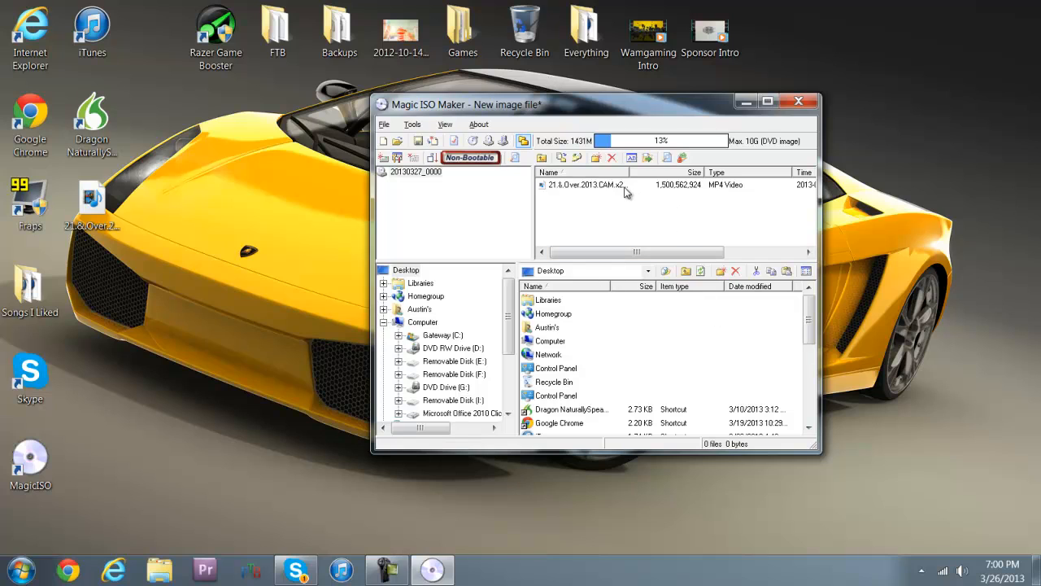
mouse_move(603, 206)
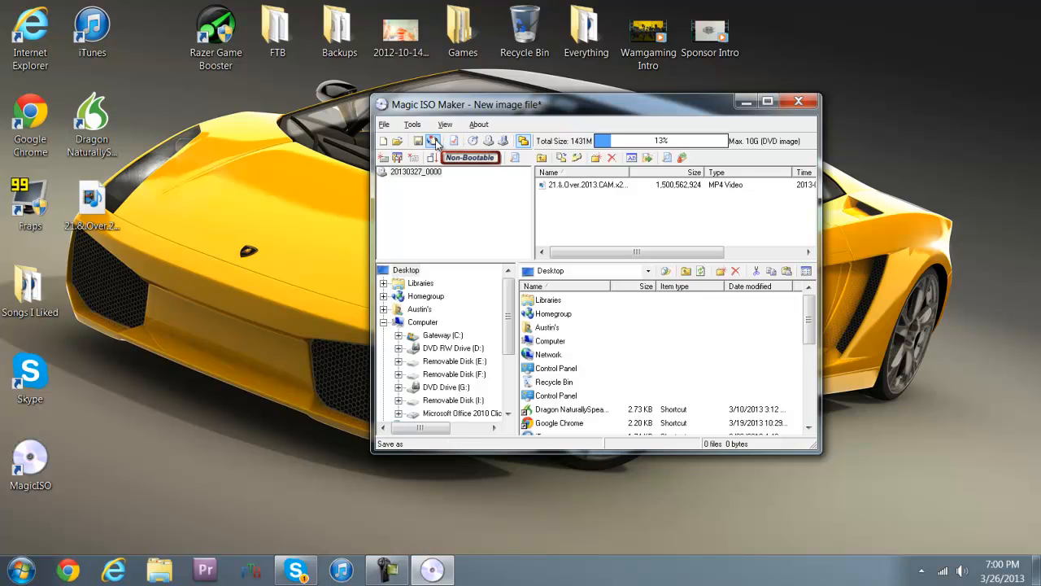
- Save the image to the Desktop as 'Video For Recording' in Standard ISO Image format
click(435, 141)
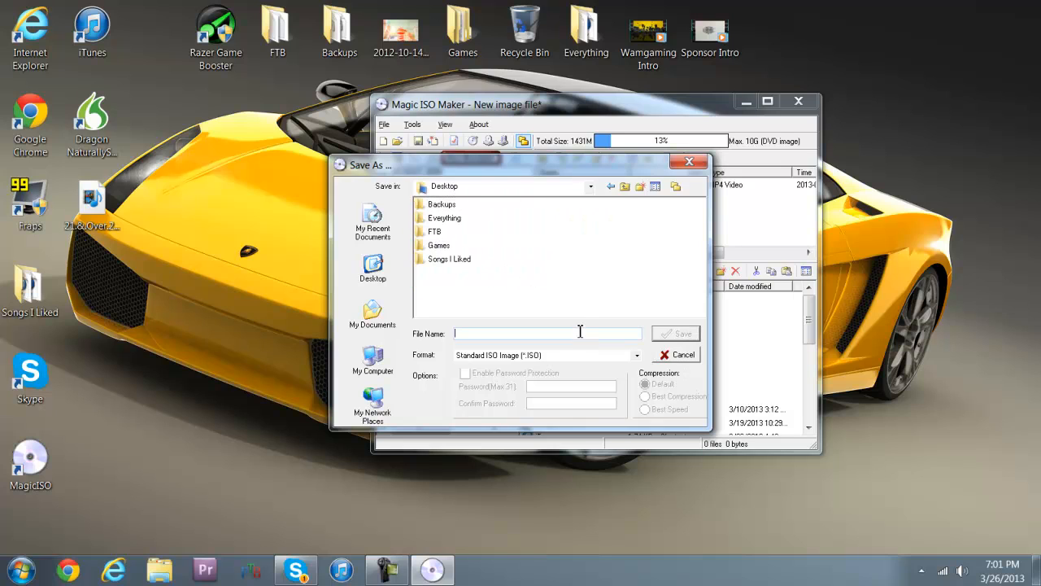
text(M)
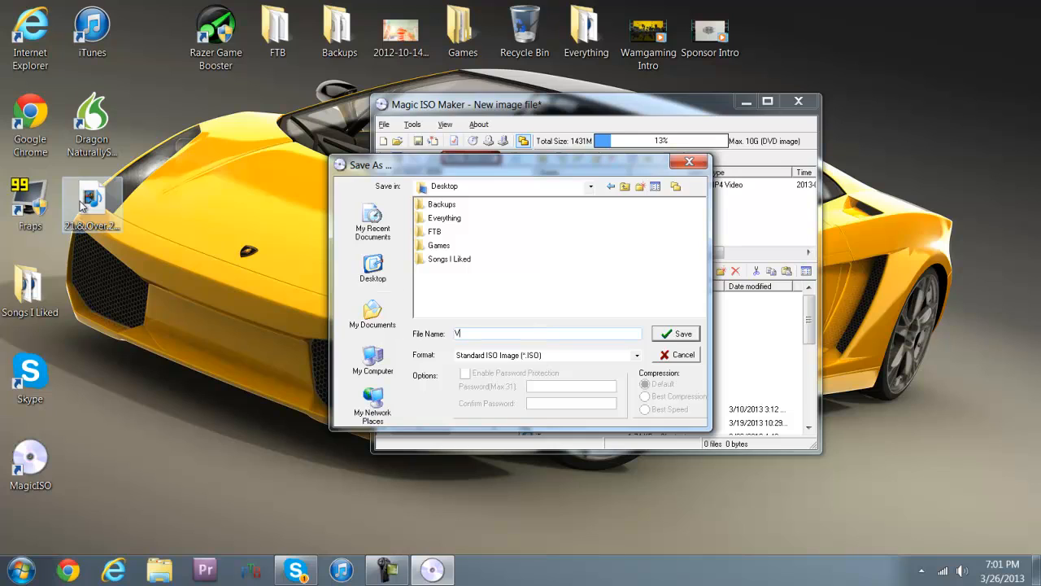
text(ideo For Recording)
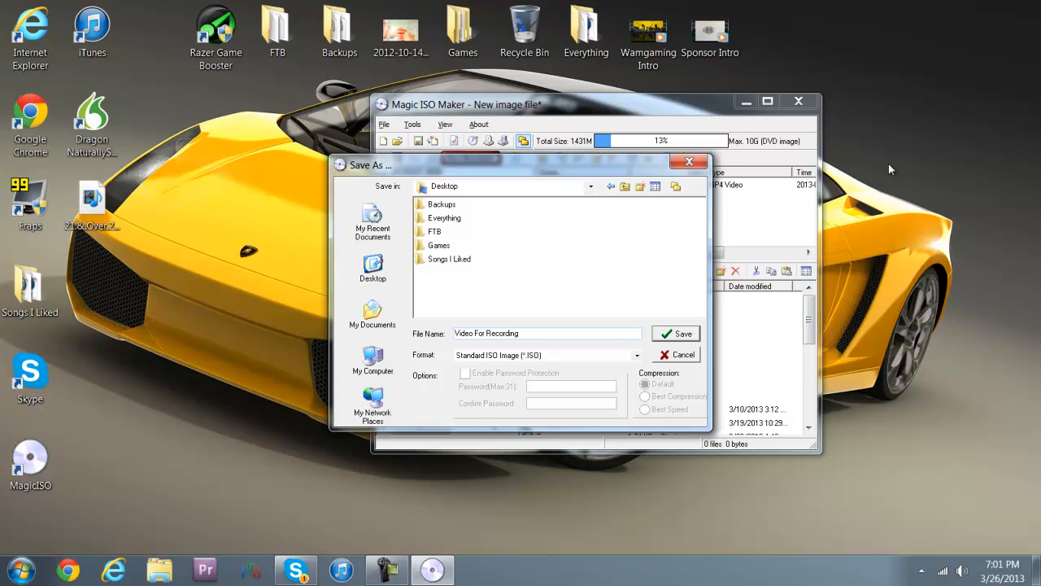
click(677, 334)
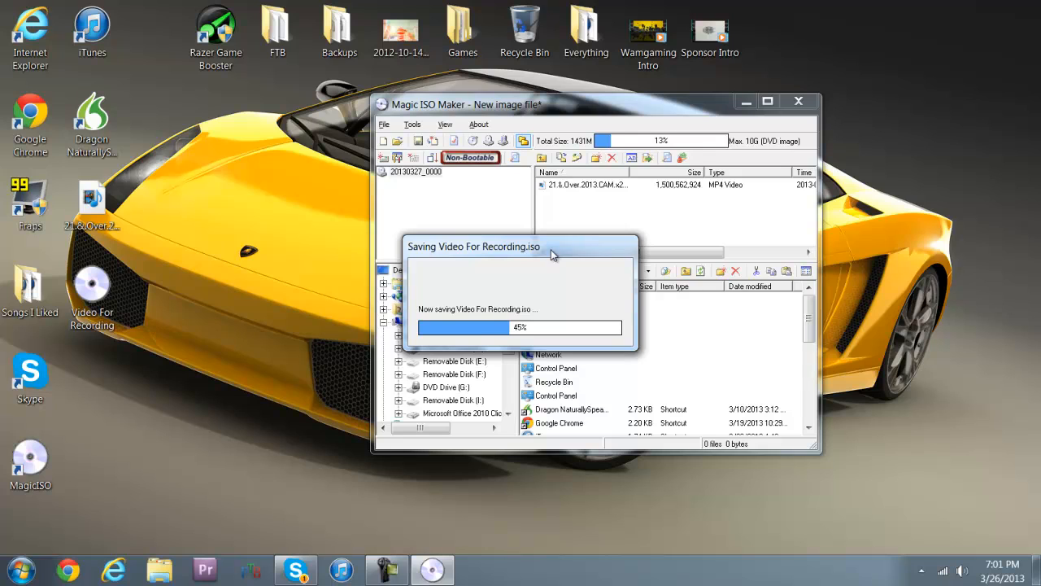
mouse_move(559, 183)
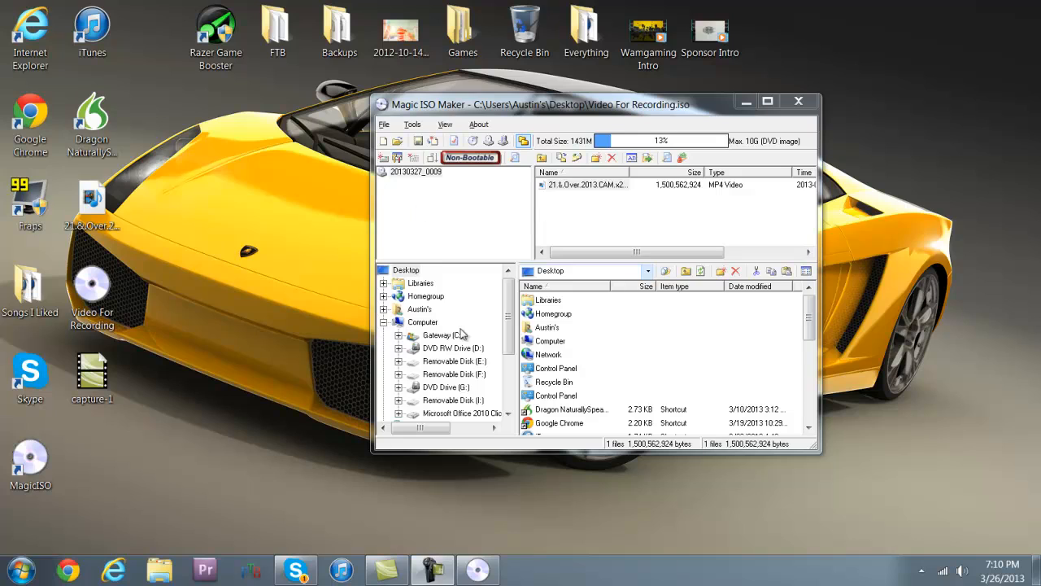
mouse_move(508, 193)
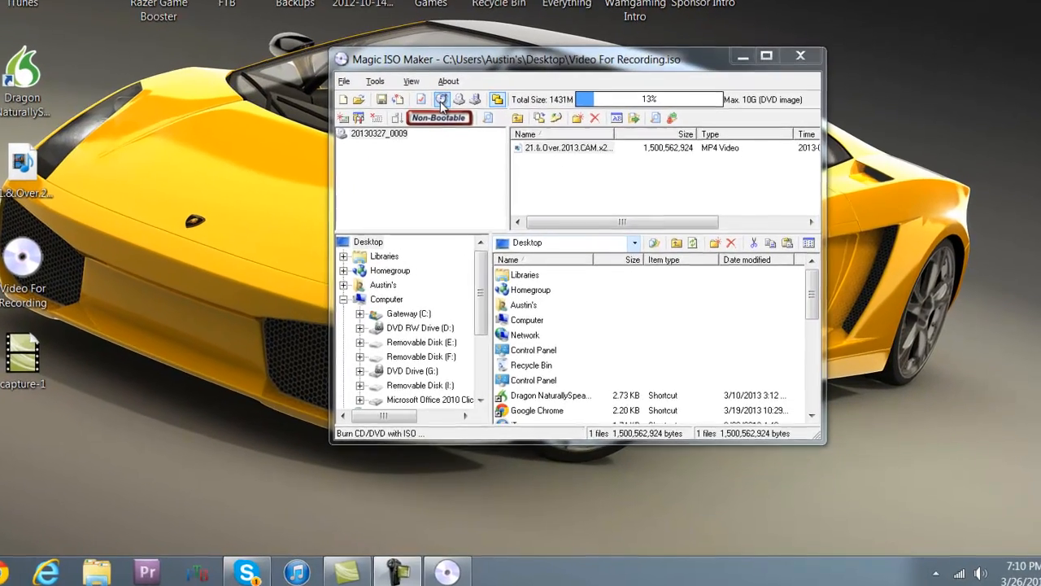
- In the Burn CD/DVD dialog, choose the DVD writer and load Video For Recording.iso
click(442, 98)
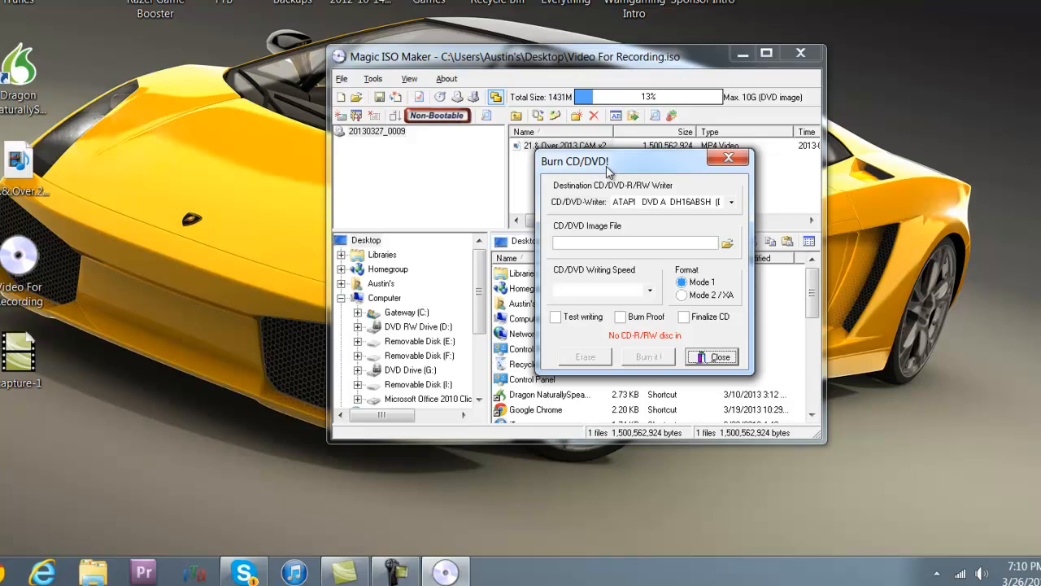
click(731, 202)
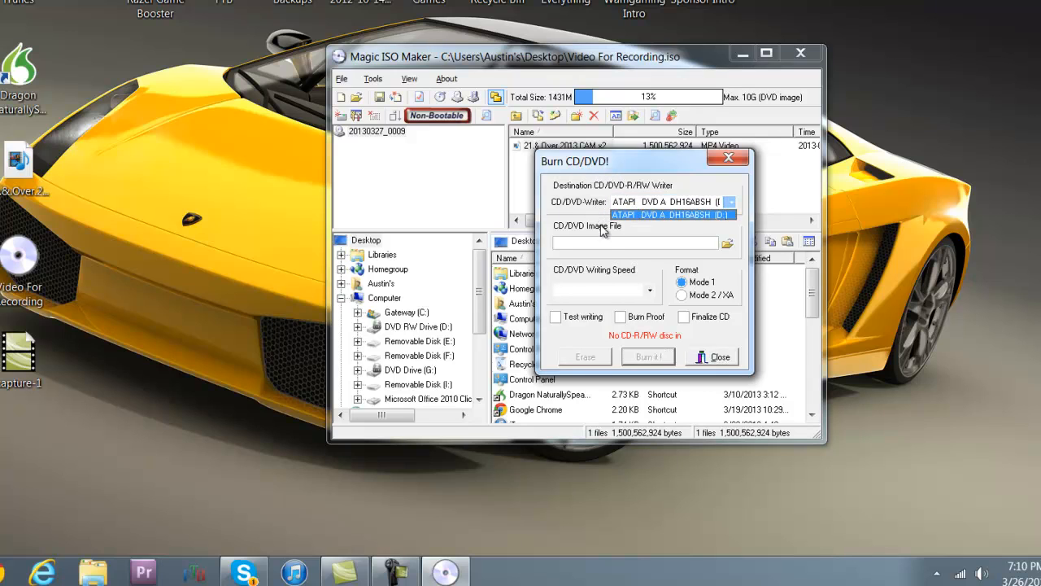
click(672, 214)
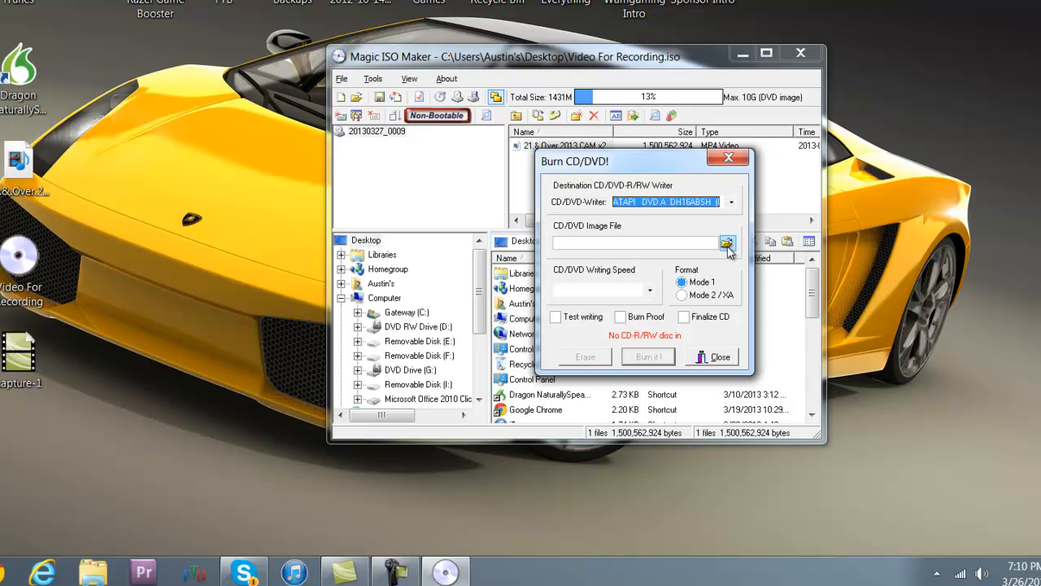
click(727, 243)
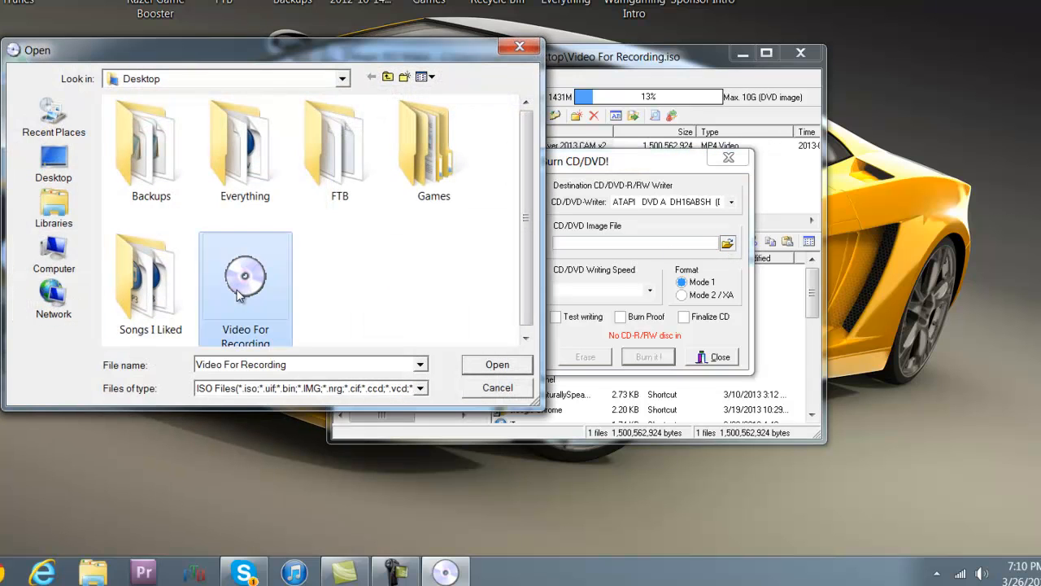
click(497, 364)
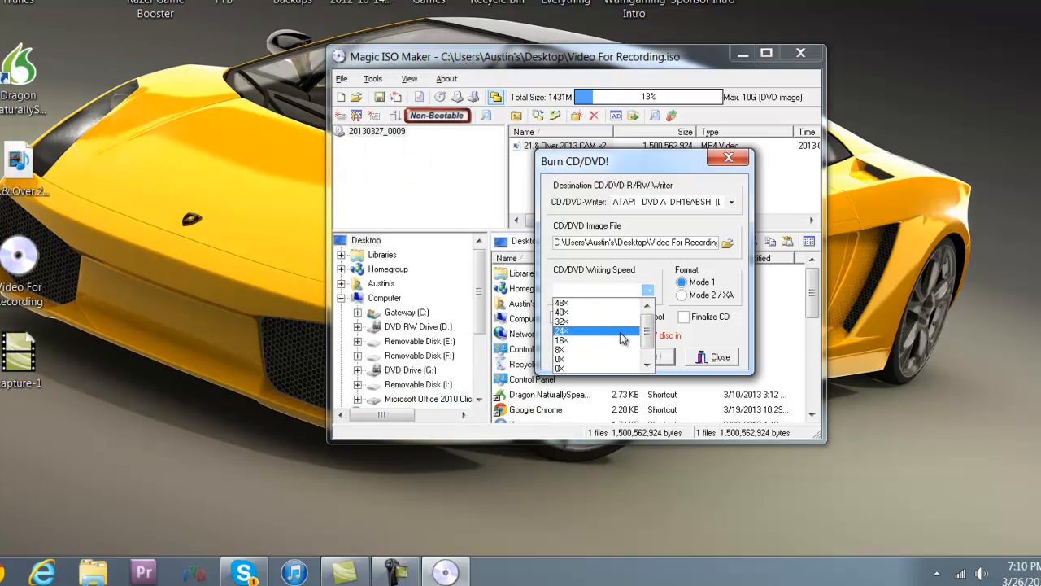
- Set the CD/DVD writing speed to 24X
click(562, 331)
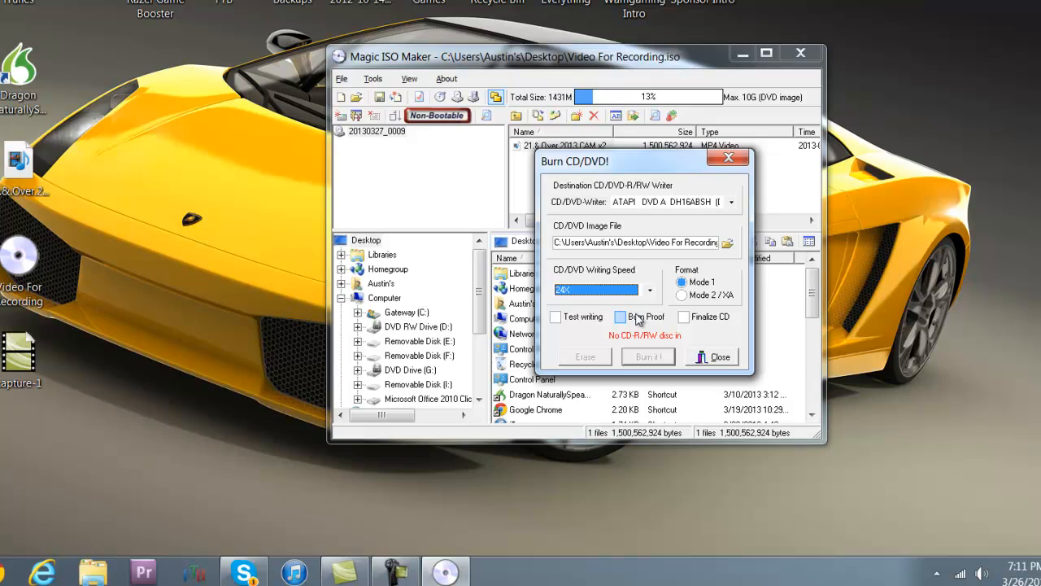
click(620, 317)
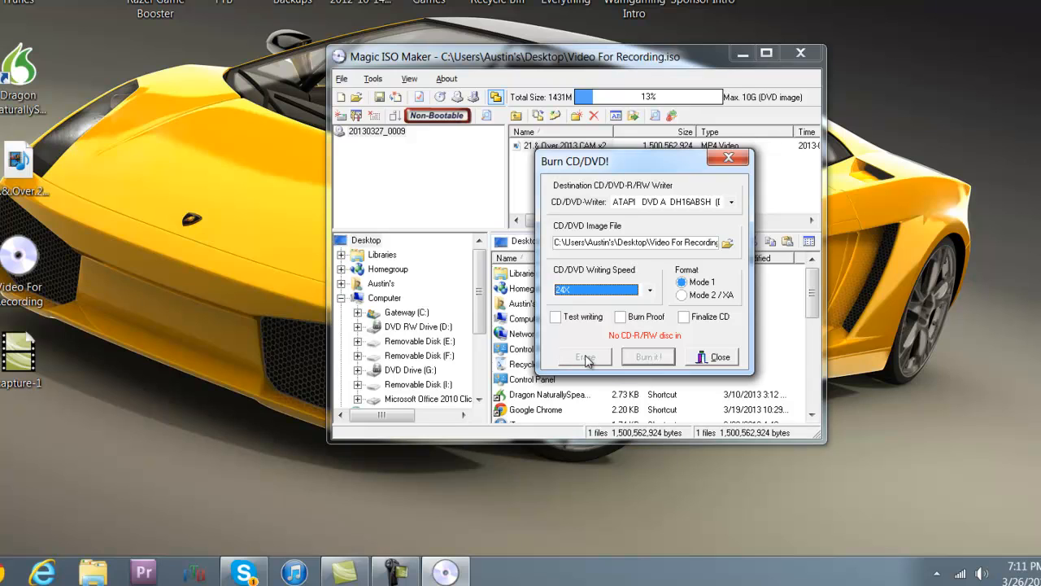
mouse_move(588, 370)
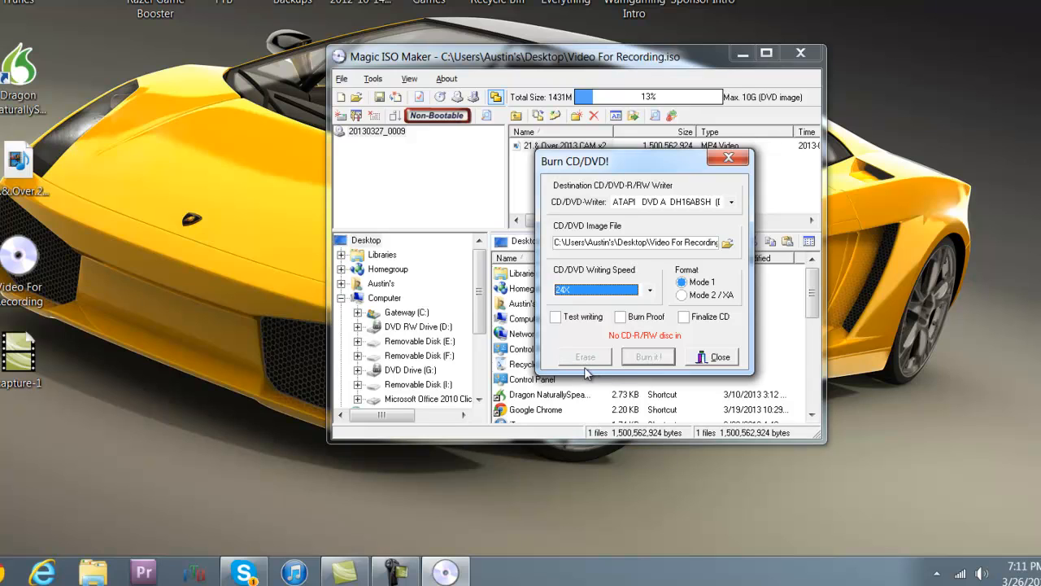
mouse_move(582, 366)
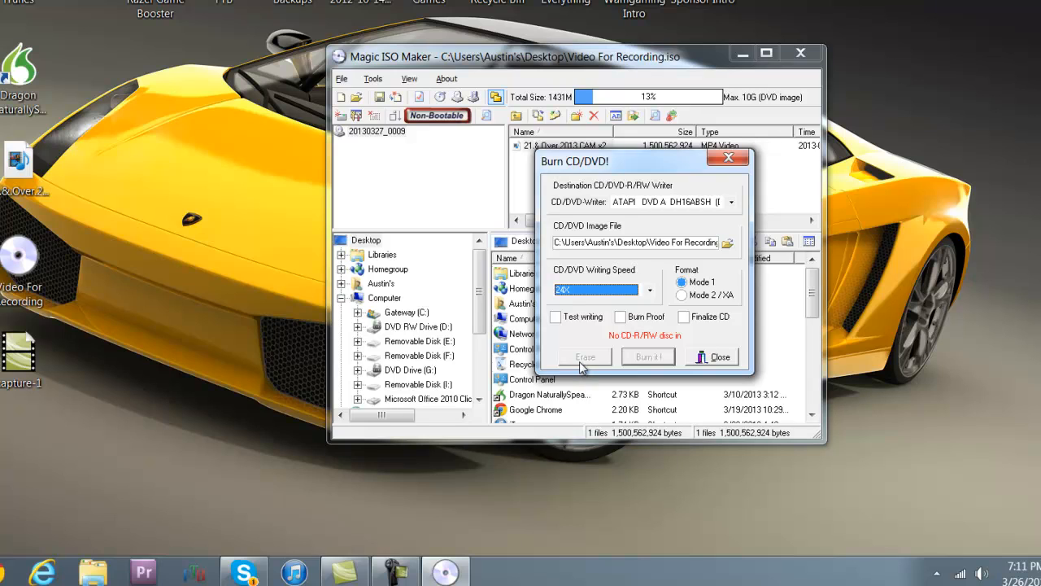
mouse_move(683, 386)
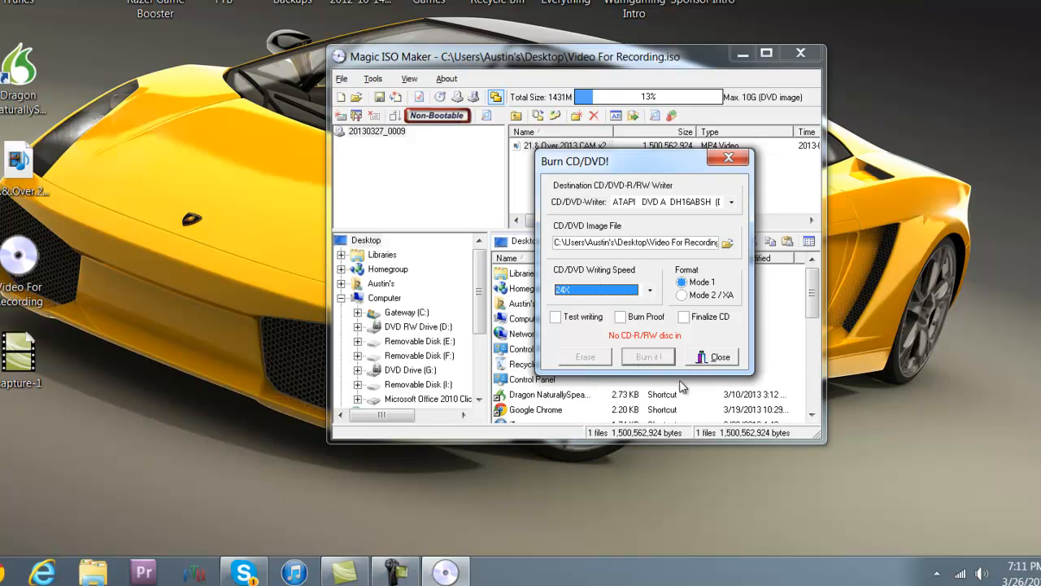
mouse_move(716, 350)
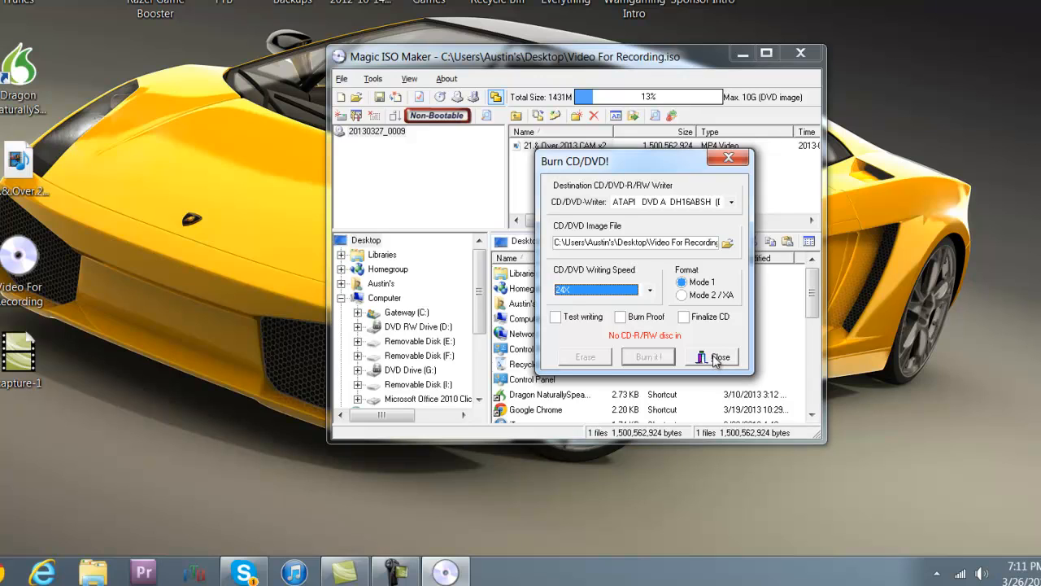
mouse_move(716, 361)
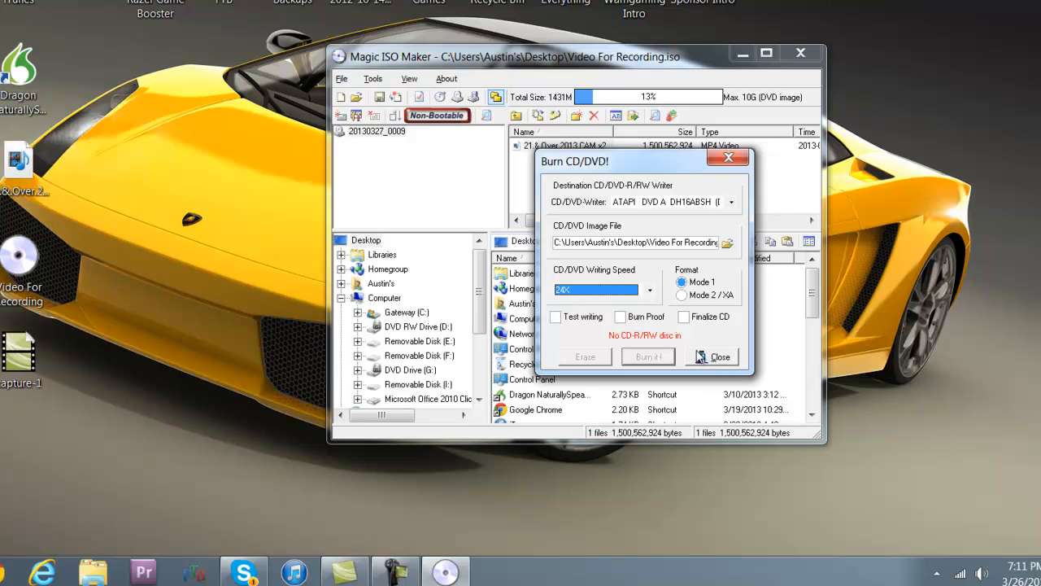